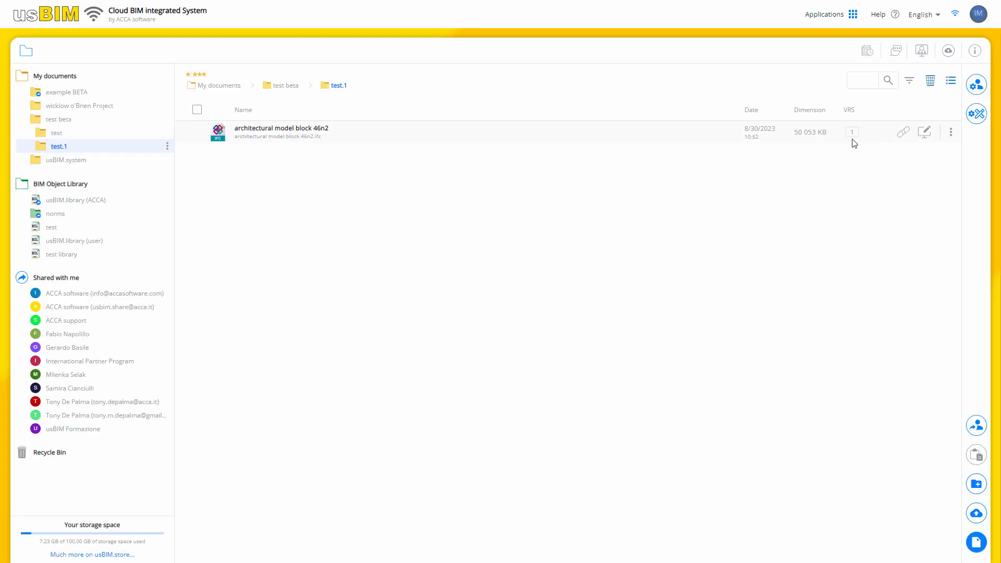
pyautogui.moveTo(975, 513)
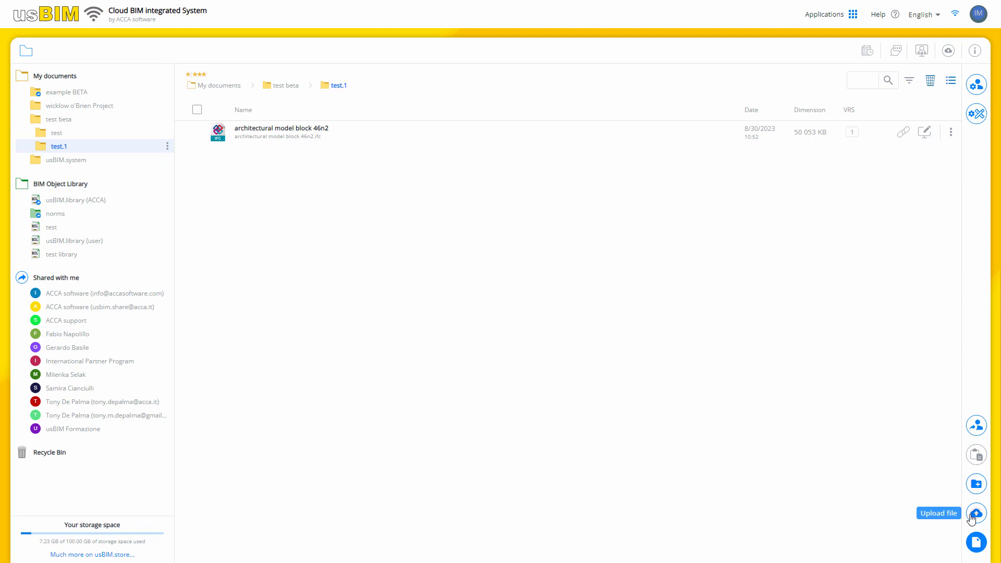
# Step: Upload architectural model block 46n2.ifc from the PC into test.1 as version 2
pyautogui.click(975, 512)
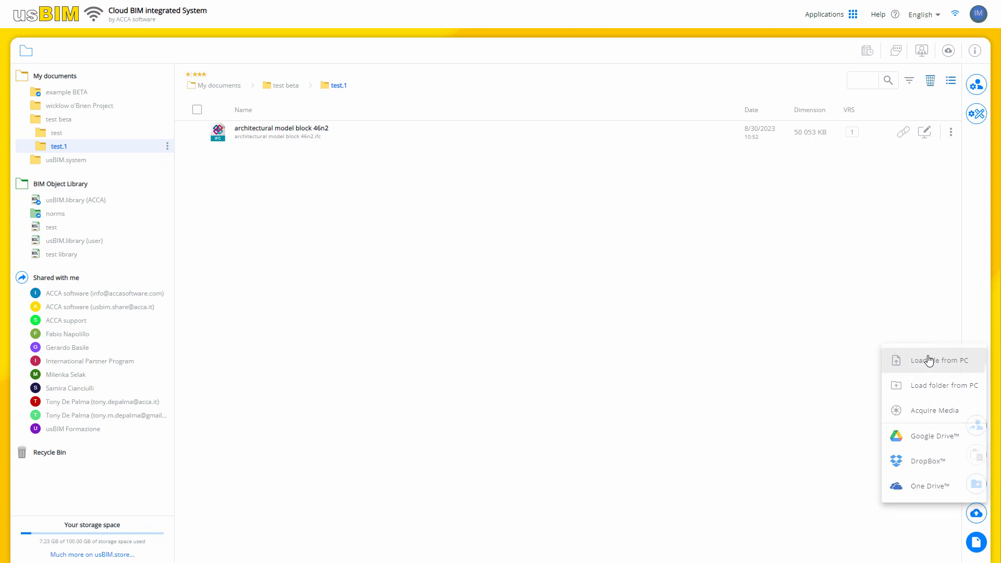
pyautogui.click(932, 360)
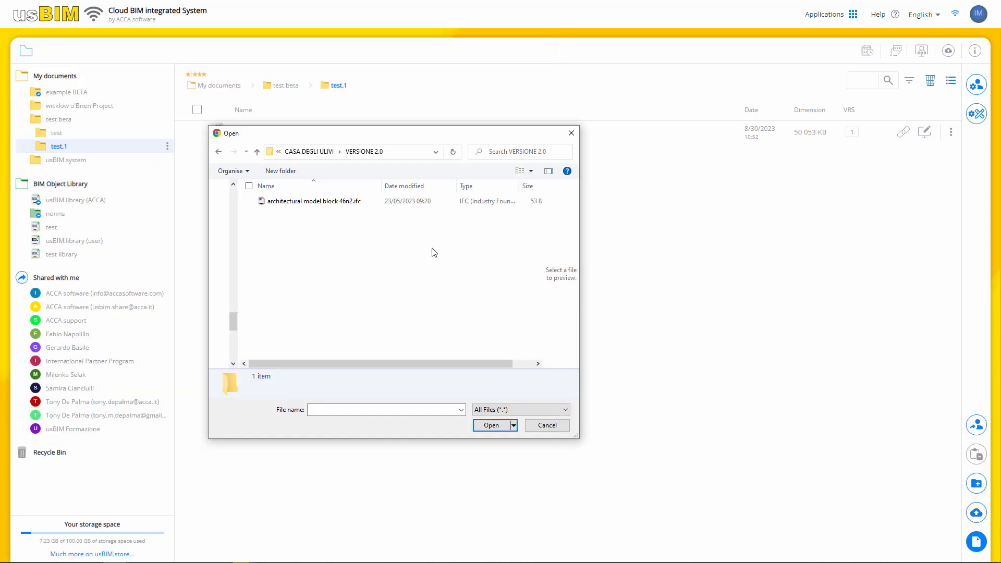
pyautogui.click(314, 201)
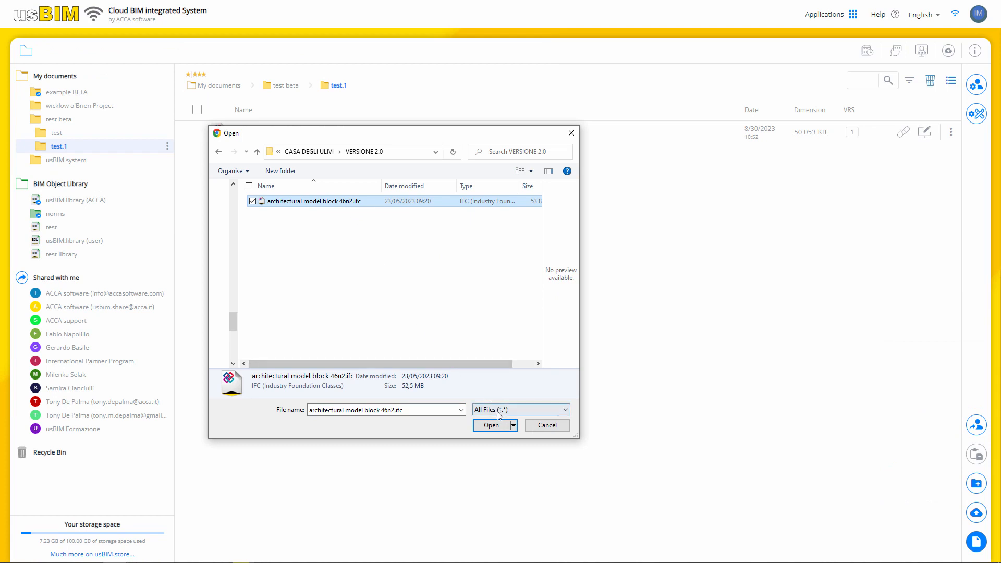
pyautogui.click(490, 425)
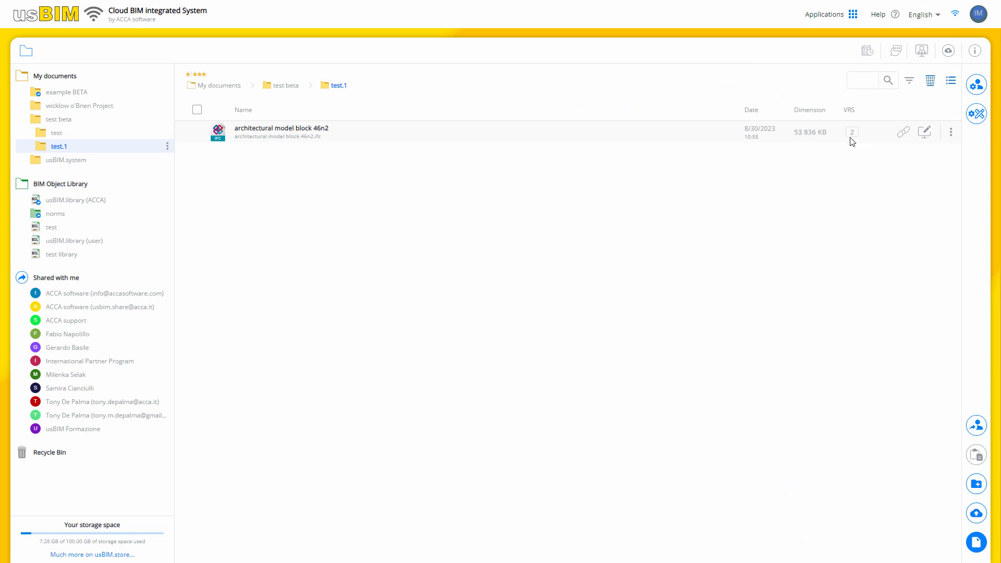
pyautogui.moveTo(976, 542)
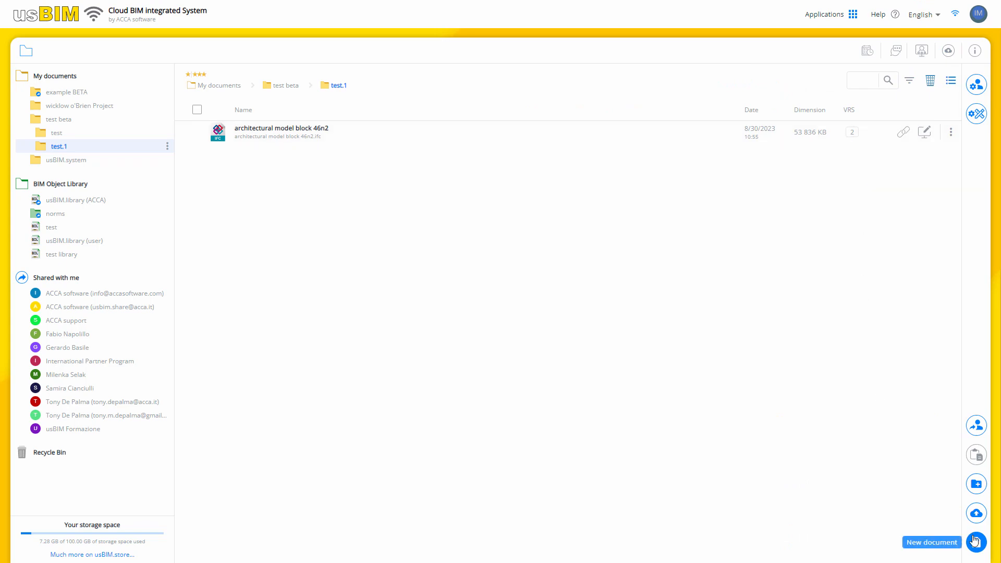
# Step: Create a usBIM.compare Comparison document titled 'model comparison'
pyautogui.click(976, 542)
pyautogui.write('model comparison')
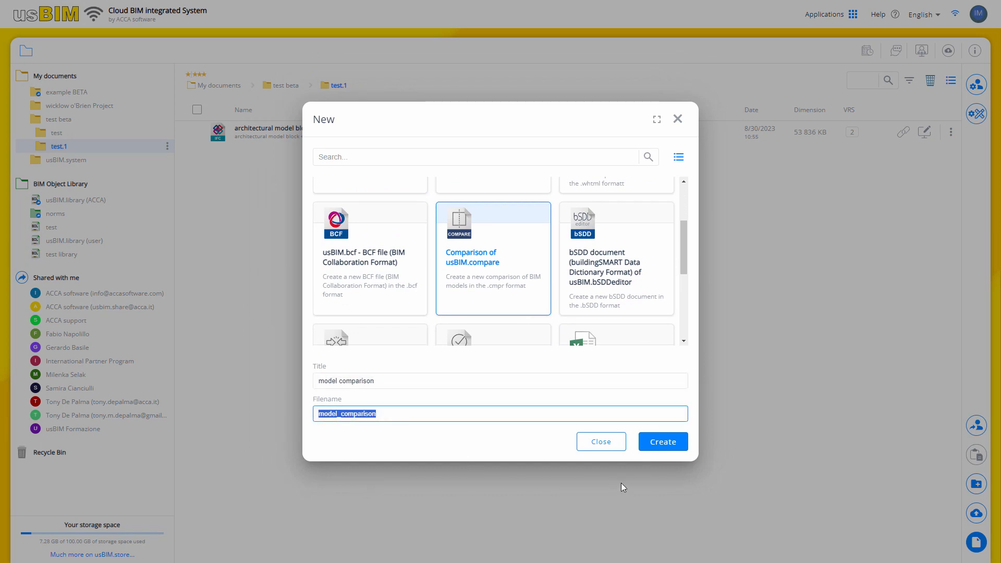
pyautogui.click(662, 441)
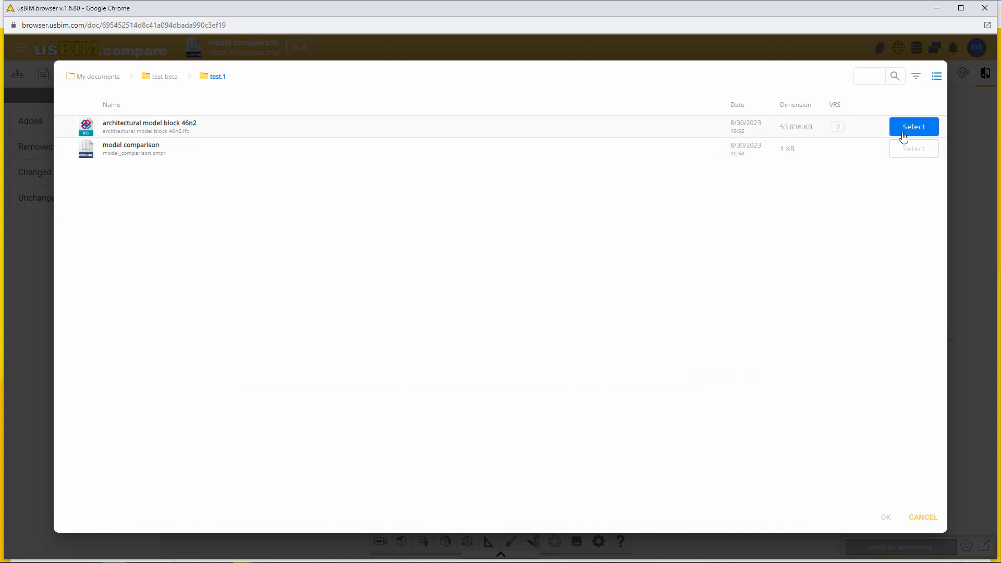
# Step: Run change detection on architectural model block 46n2 with version 2 as the new model
pyautogui.click(913, 126)
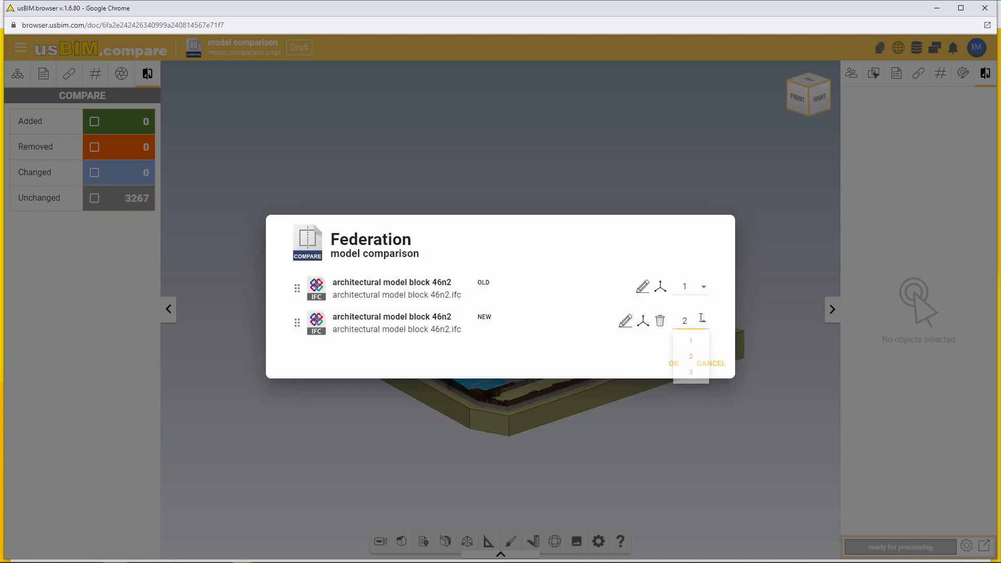
pyautogui.click(674, 363)
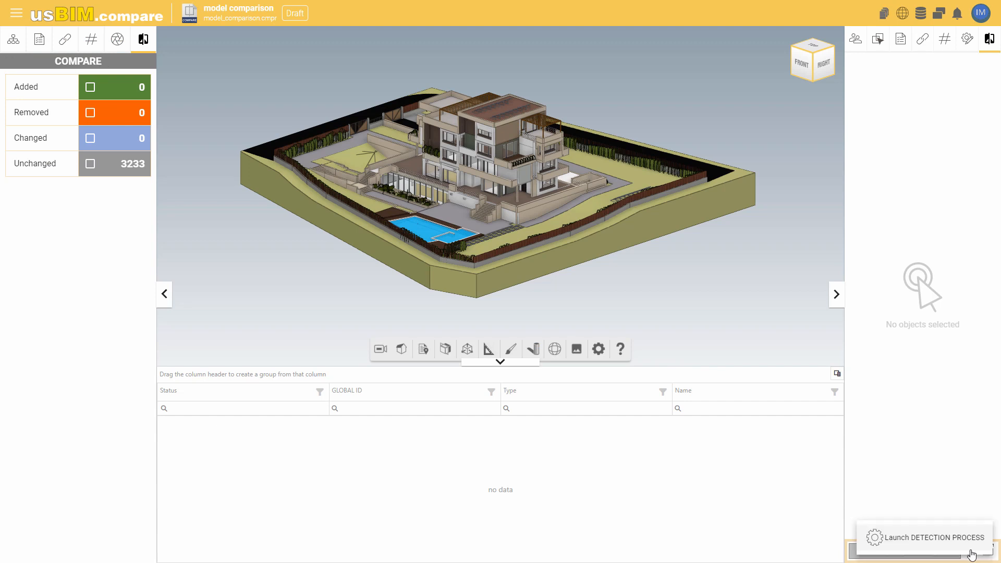
pyautogui.click(926, 536)
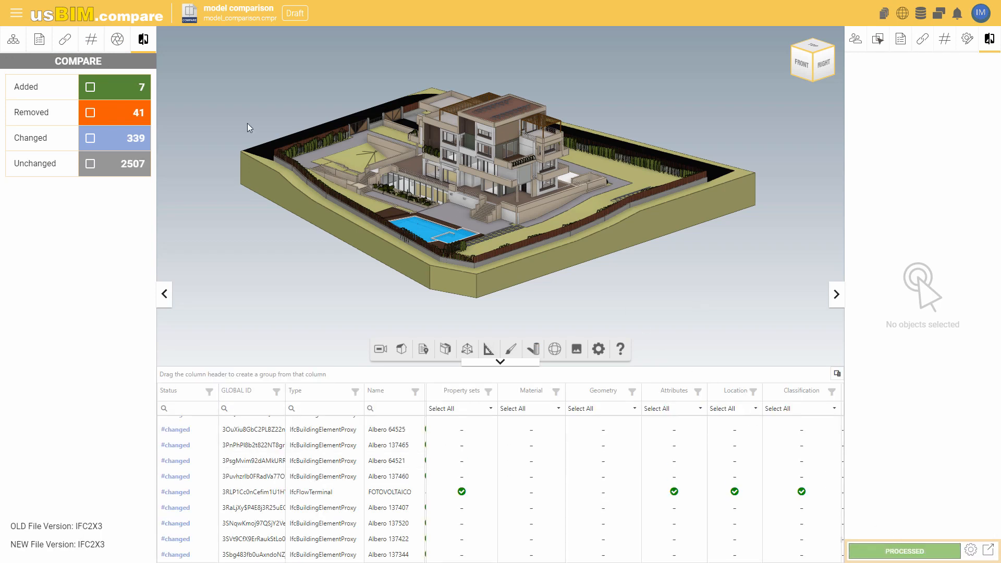
# Step: Isolate the Added and then Removed elements and orbit the model to inspect them
pyautogui.click(90, 87)
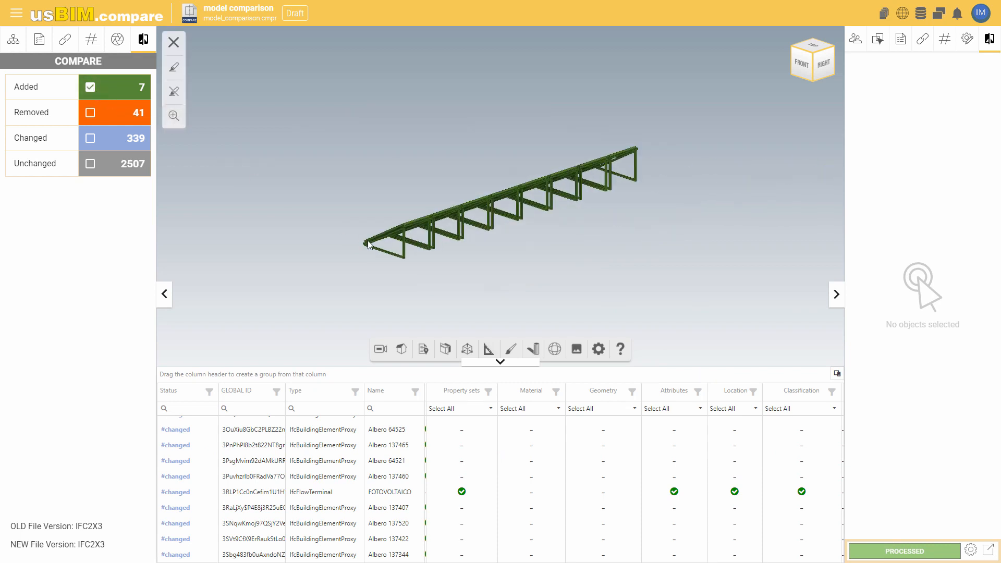
pyautogui.moveTo(504, 192); pyautogui.dragTo(453, 255)
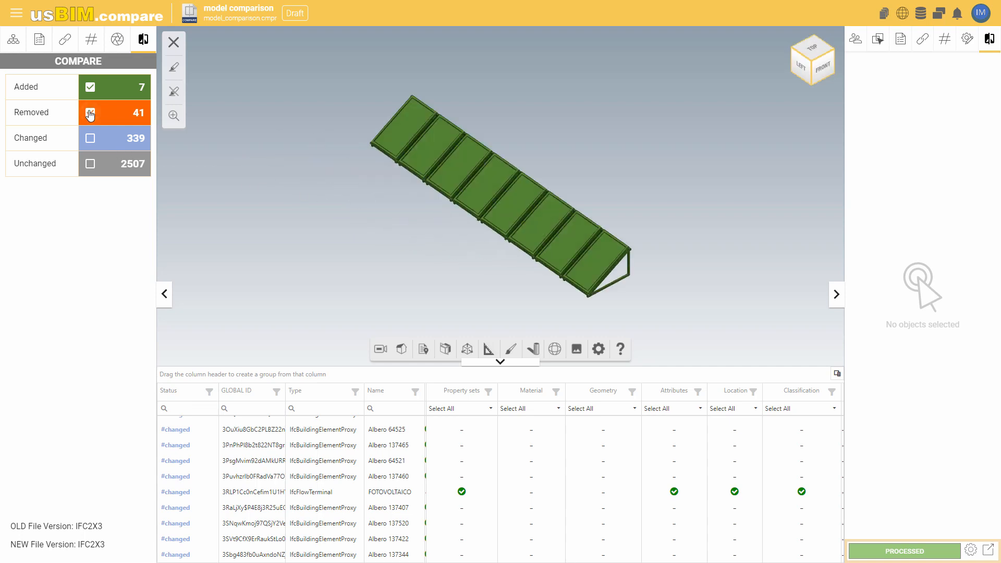
pyautogui.click(90, 112)
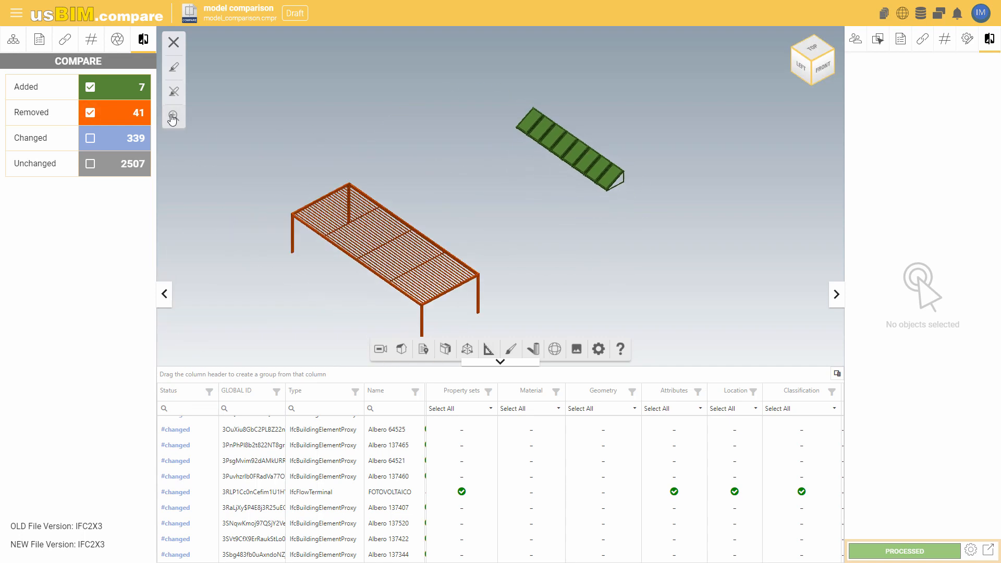
pyautogui.click(172, 117)
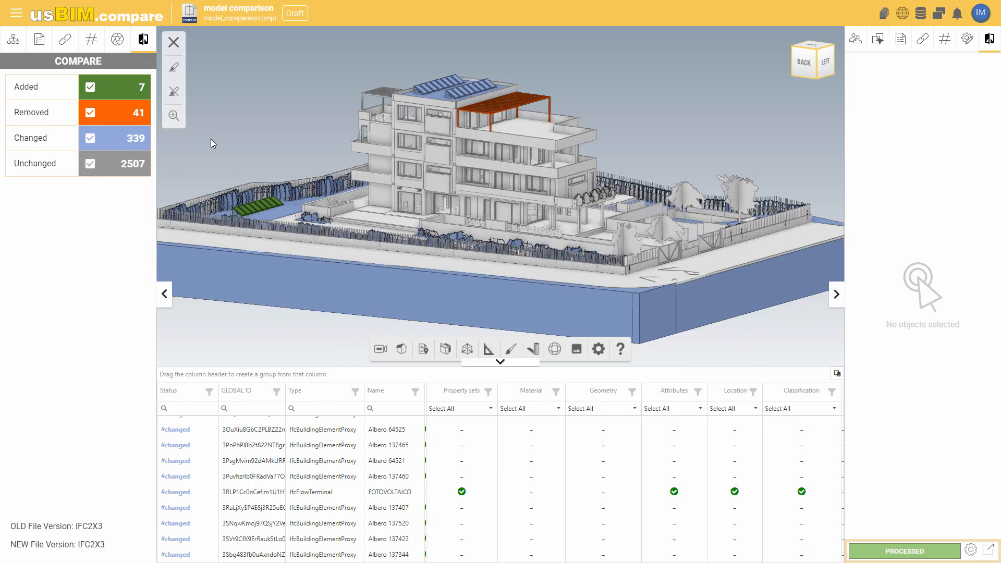
pyautogui.moveTo(510, 192); pyautogui.dragTo(501, 202)
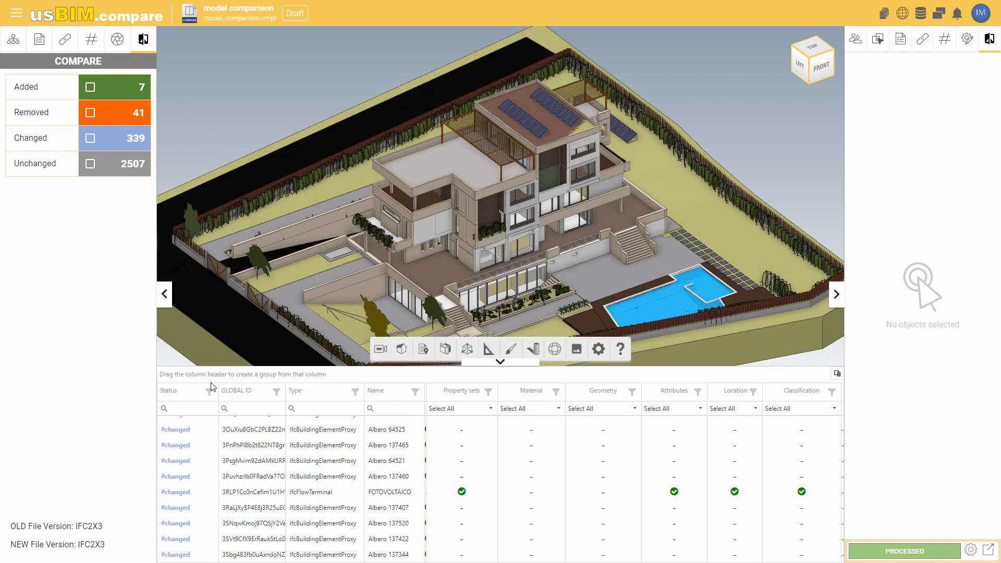
# Step: Check the Status filter and open the changed FOTOVOLTAICO terminal's property comparison
pyautogui.click(209, 391)
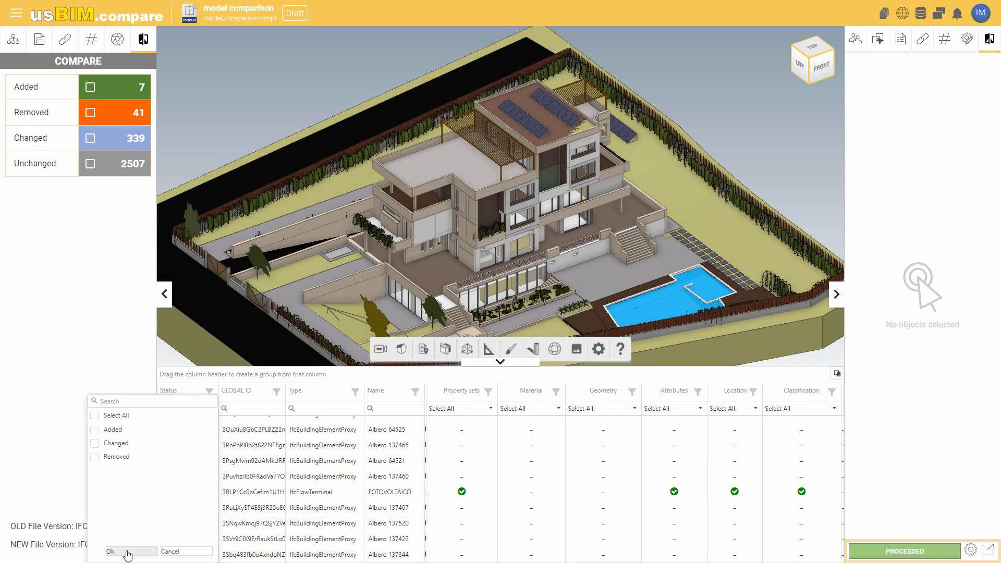
pyautogui.click(110, 551)
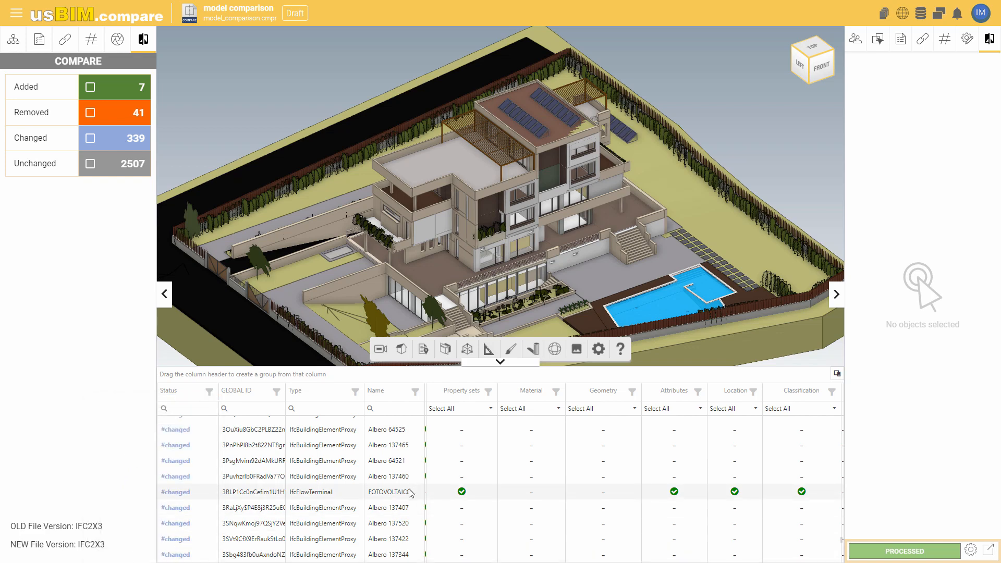
pyautogui.click(389, 492)
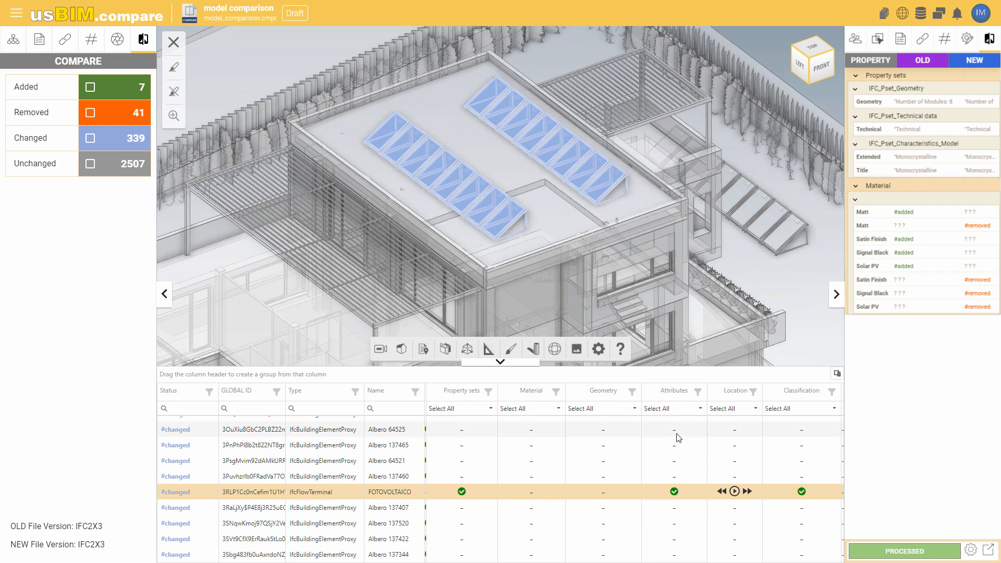
# Step: Play the photovoltaic panels' old-to-new Location animation twice, then scroll the changes list
pyautogui.click(735, 491)
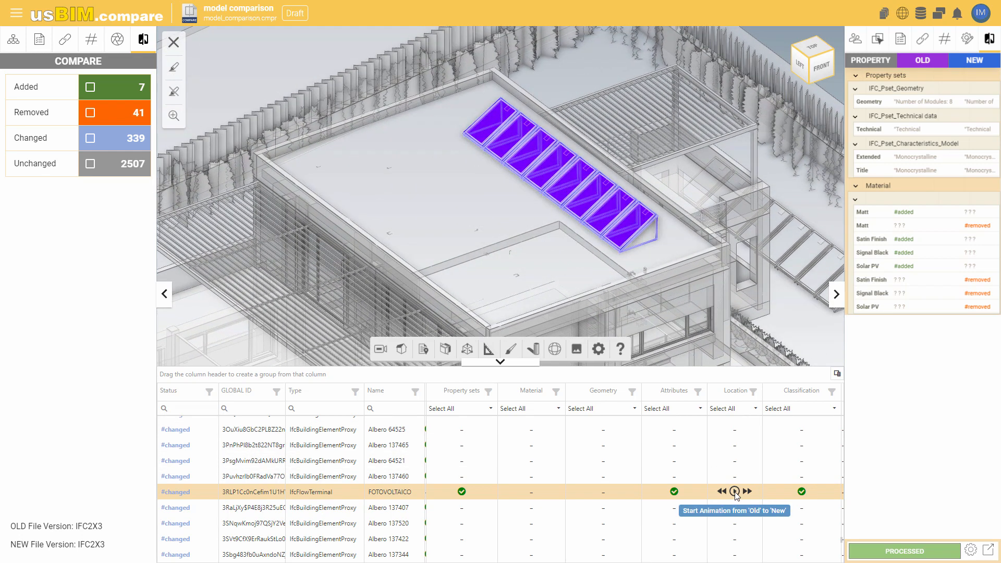
pyautogui.click(733, 491)
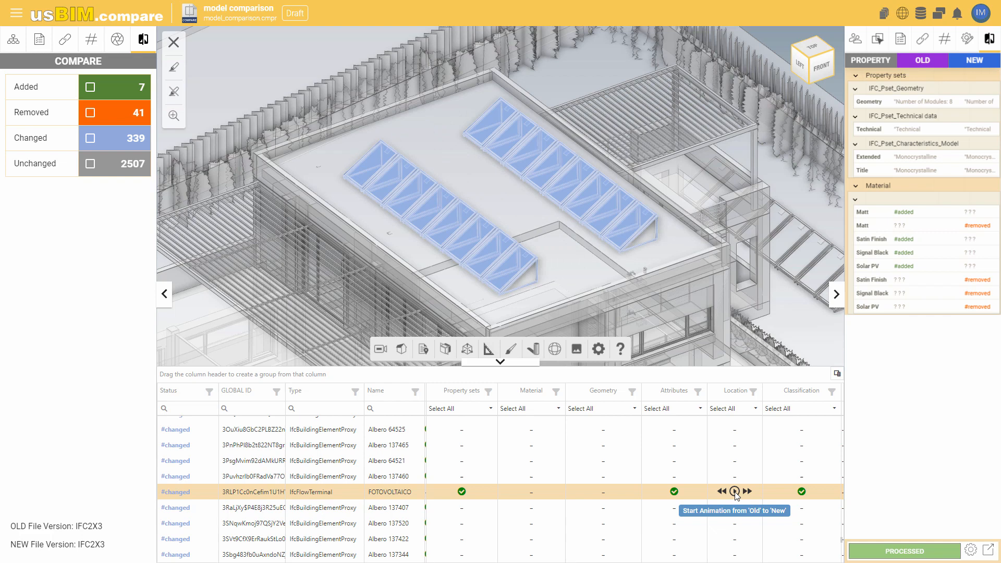
pyautogui.scroll(-3)
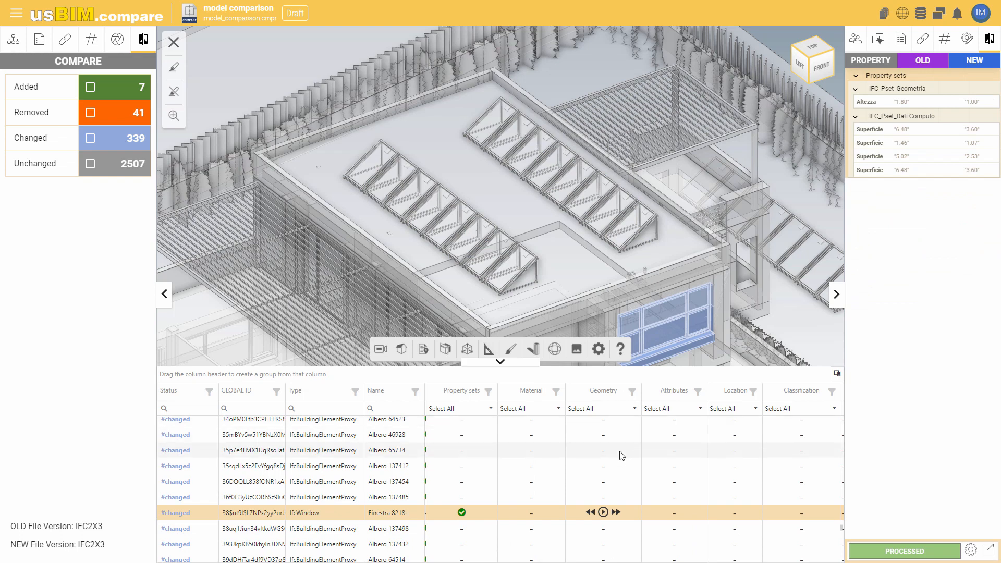
# Step: Animate Finestra 8218's old-to-new geometry change and show the CSV, BCF and Excel export options
pyautogui.click(603, 512)
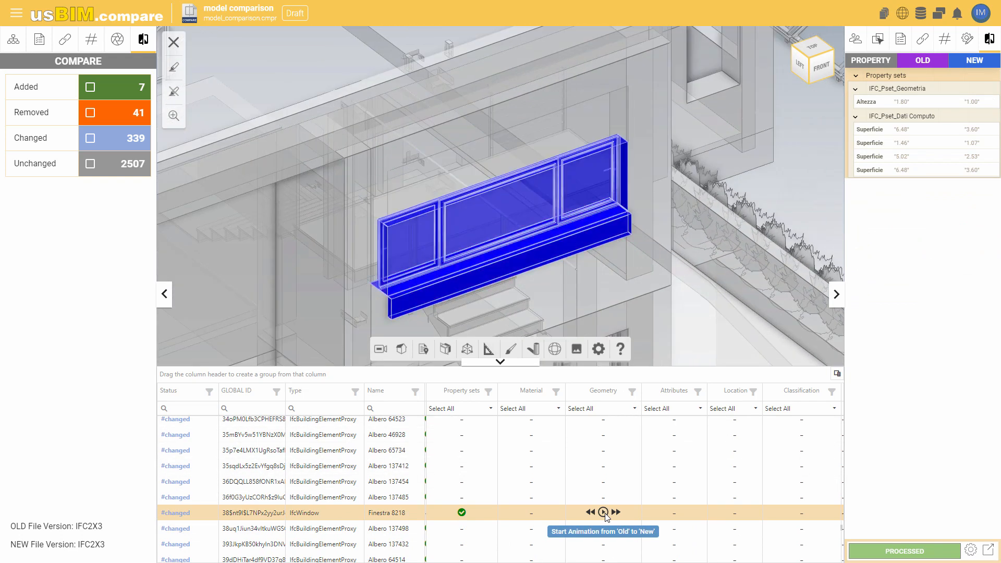
pyautogui.click(603, 511)
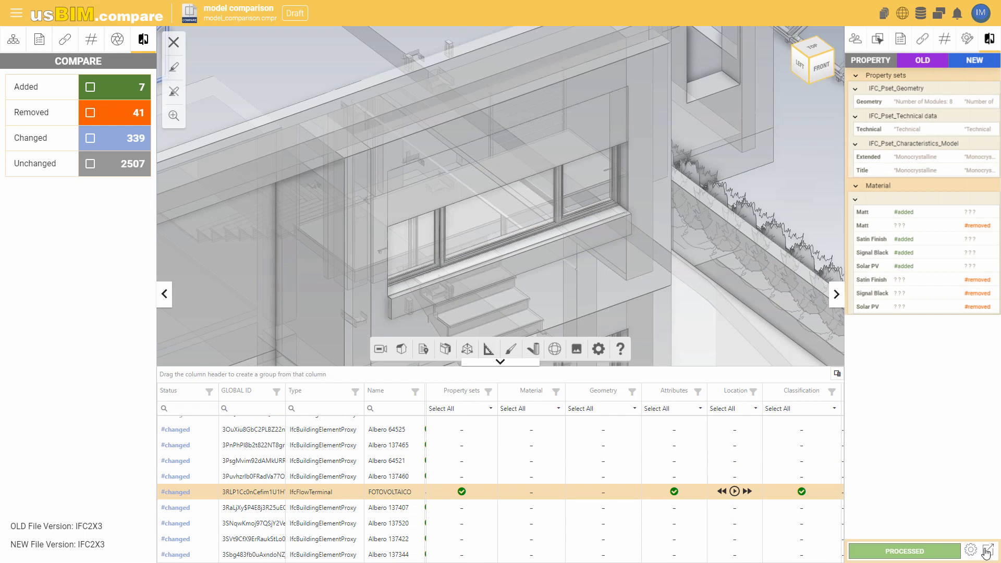
pyautogui.click(991, 551)
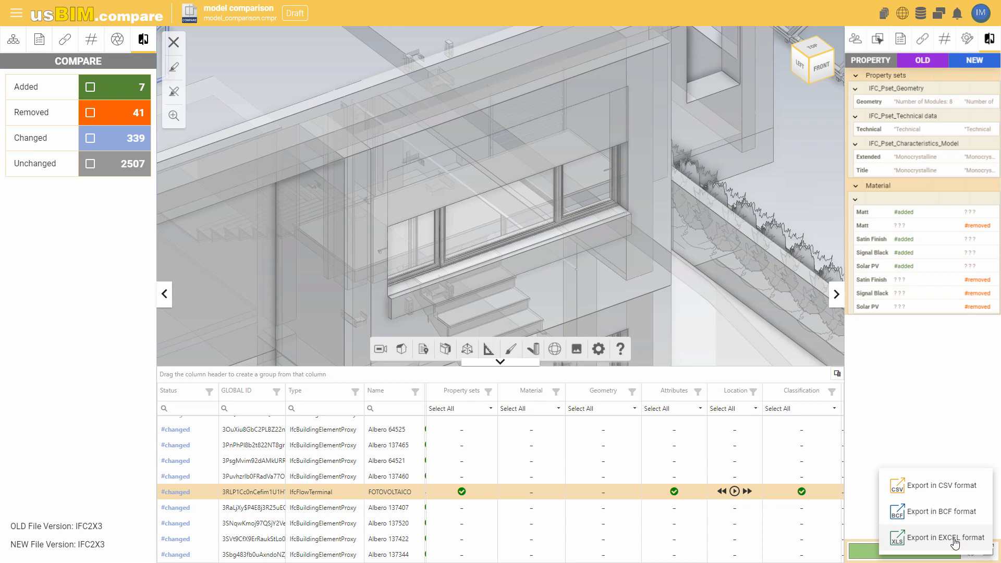